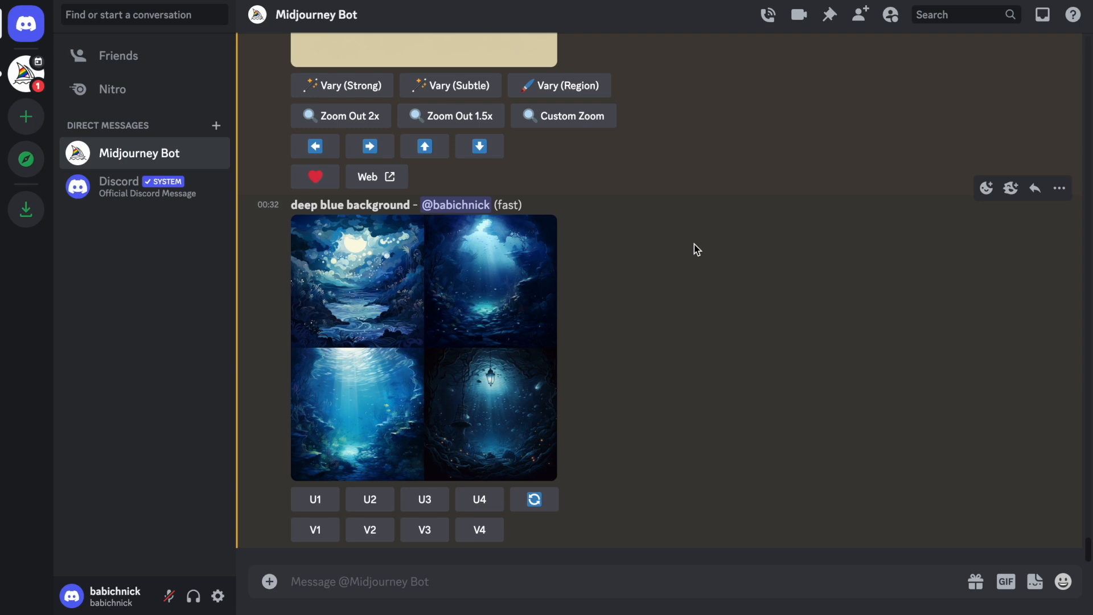
- Submit /imagine 'an illustration of a burger, 2D, flat, HQ, 4K' to get a four-image grid
type("/im")
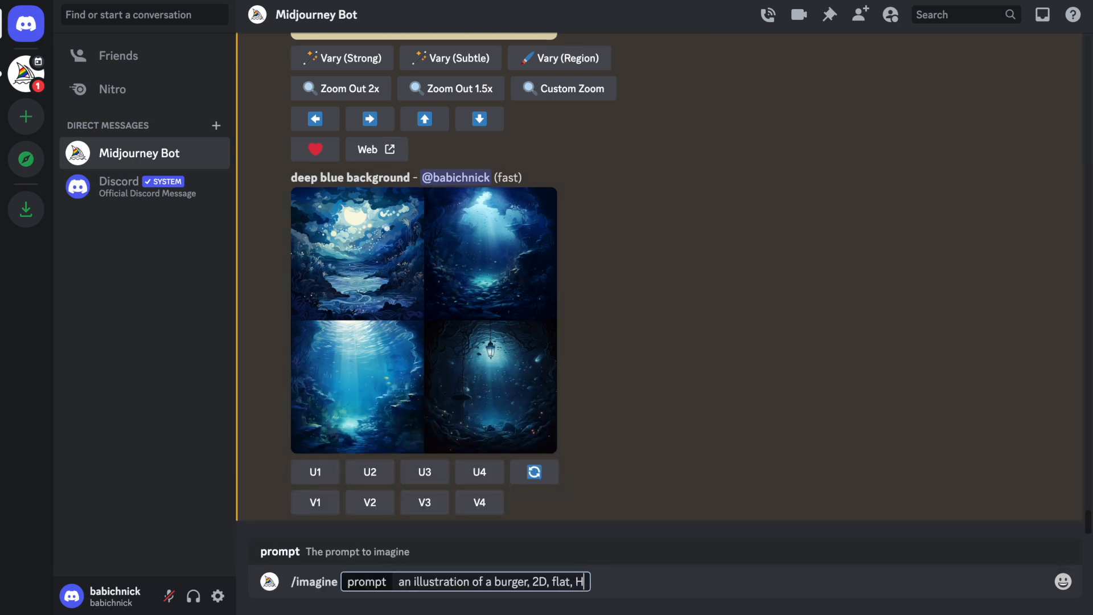
type("Q, 4K")
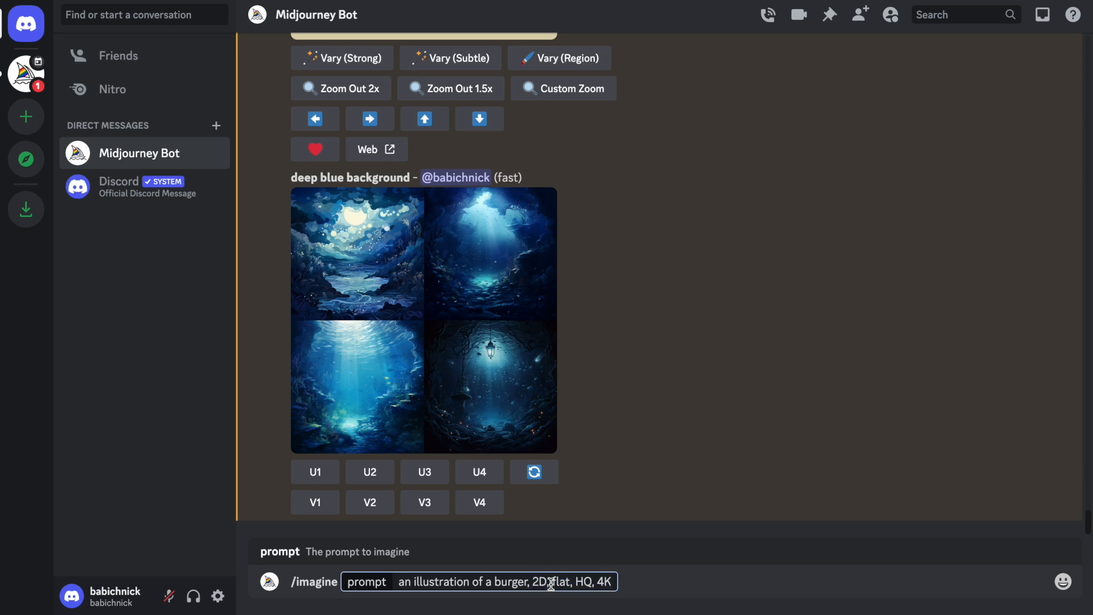
key("Return")
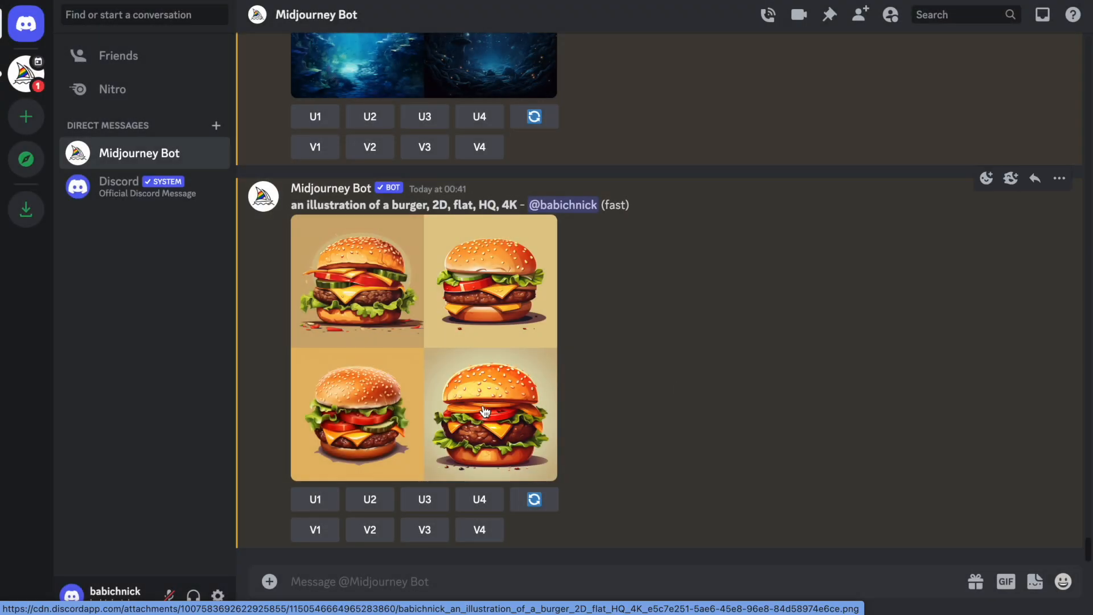
- Upscale the second burger image (U2) into a standalone image
left_click(369, 498)
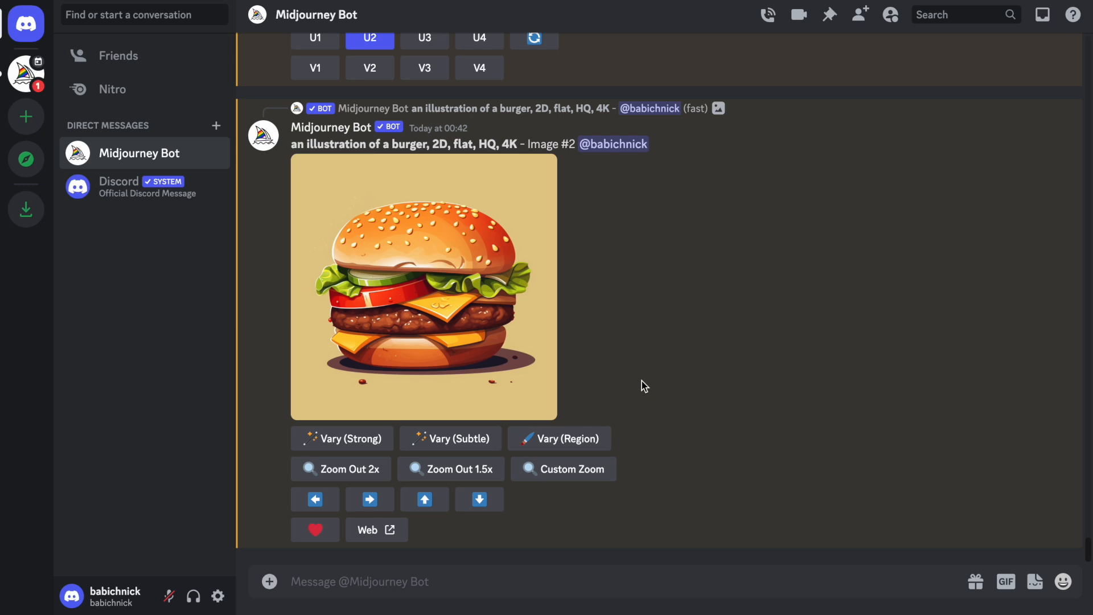
mouse_move(765, 236)
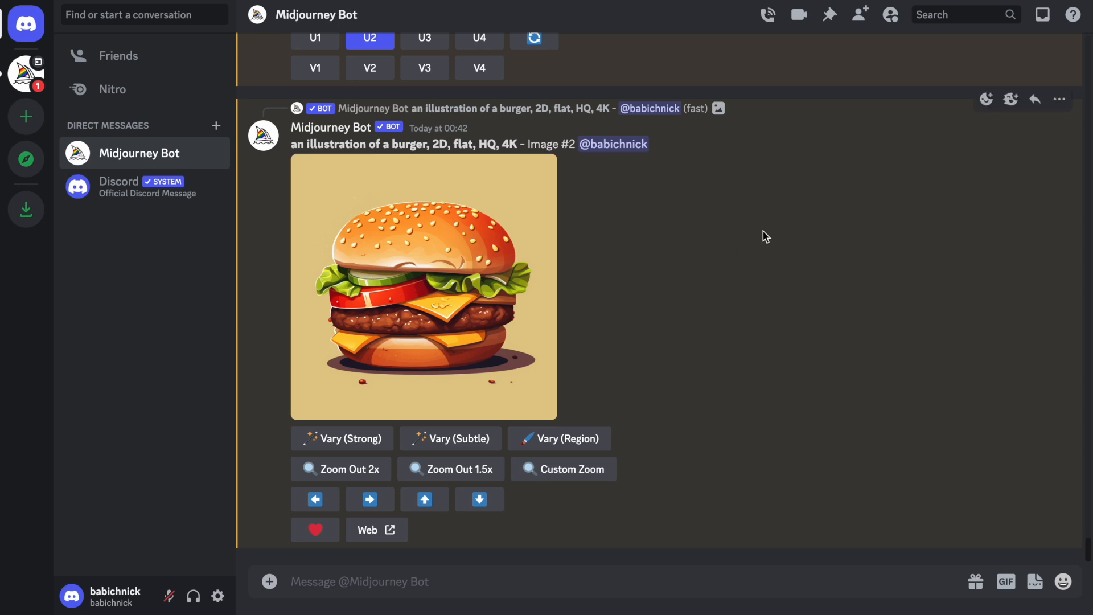
mouse_move(986, 98)
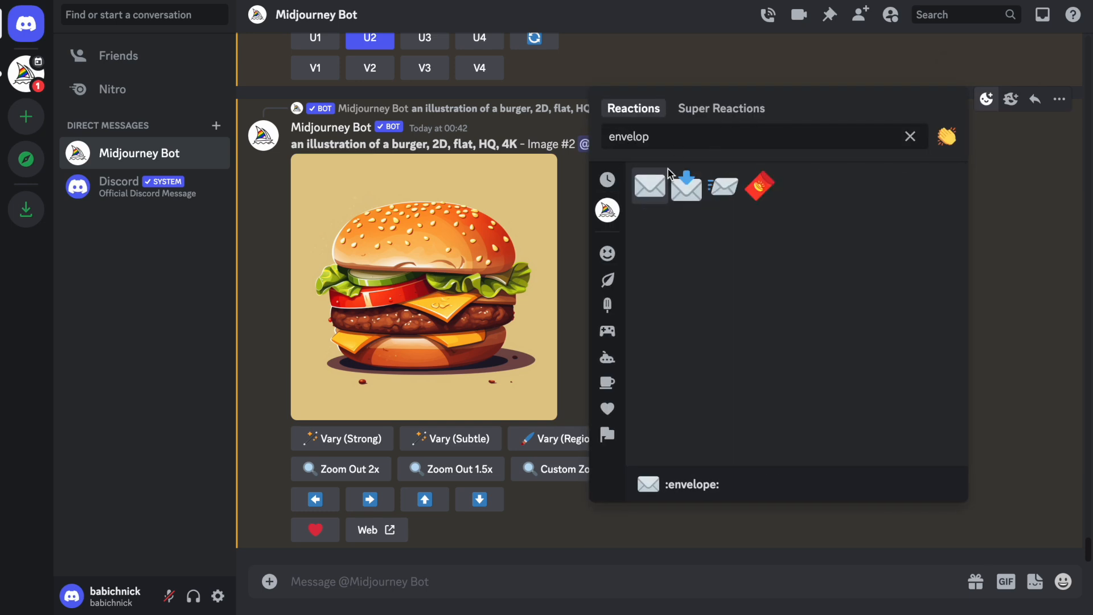
mouse_move(649, 186)
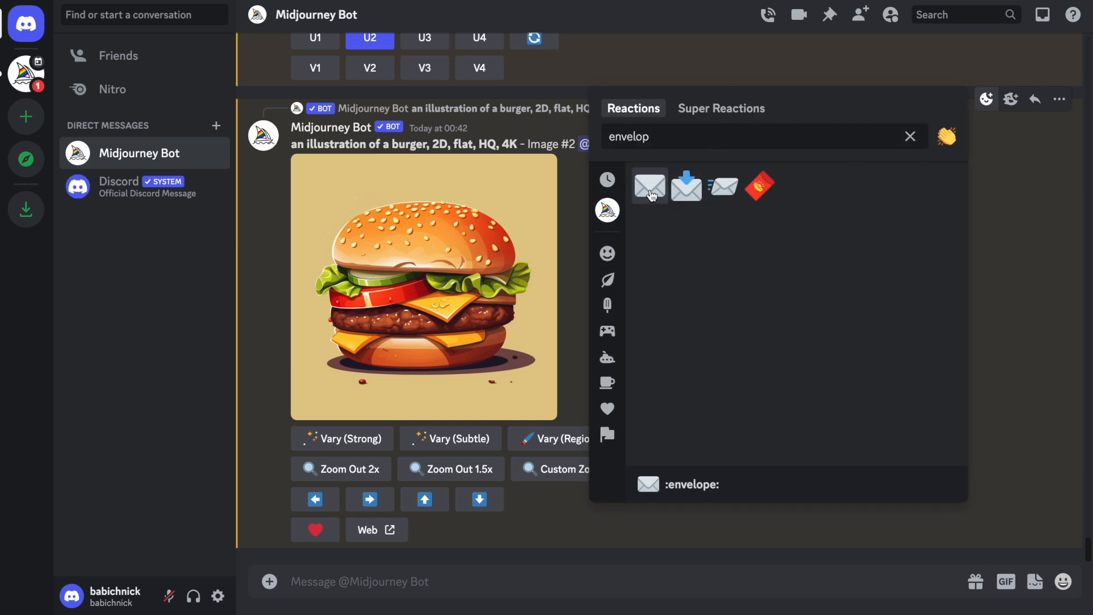
left_click(648, 186)
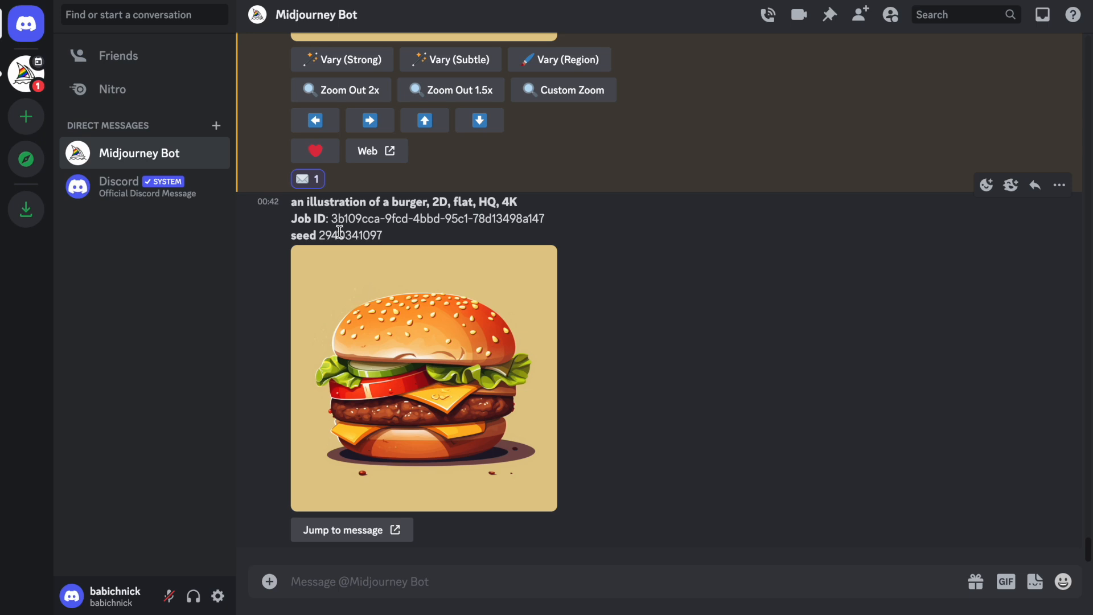
double_click(351, 234)
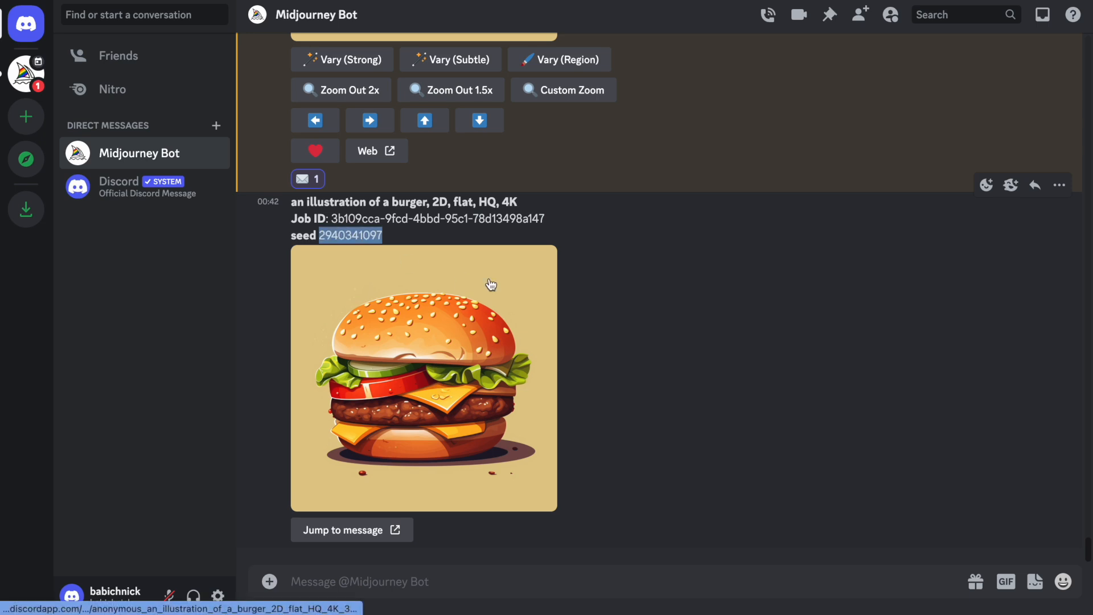
scroll("up", 3)
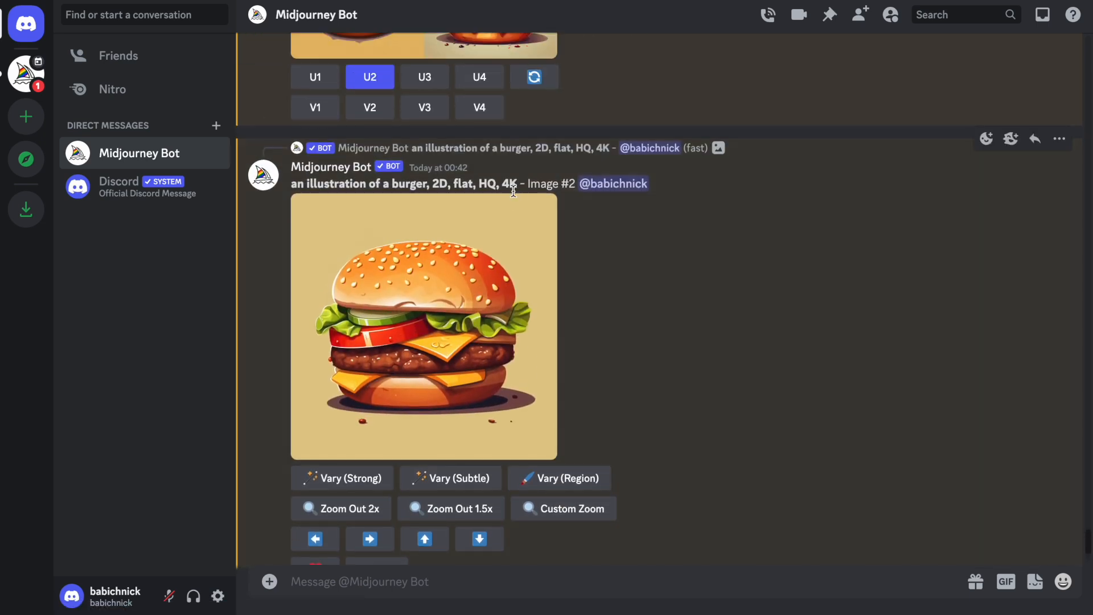
scroll("down", 3)
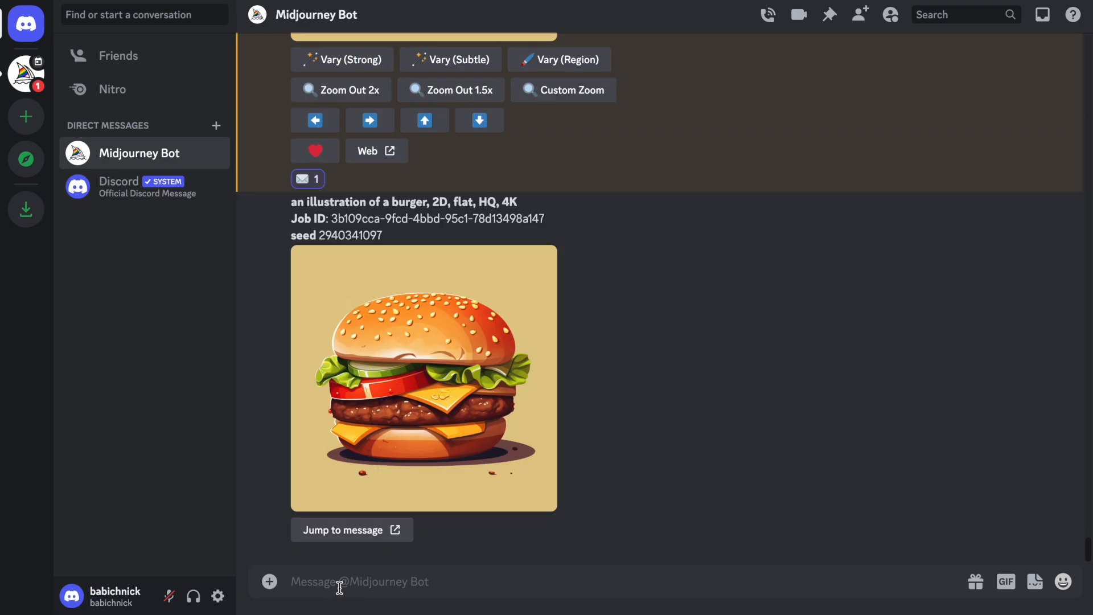
type("/im")
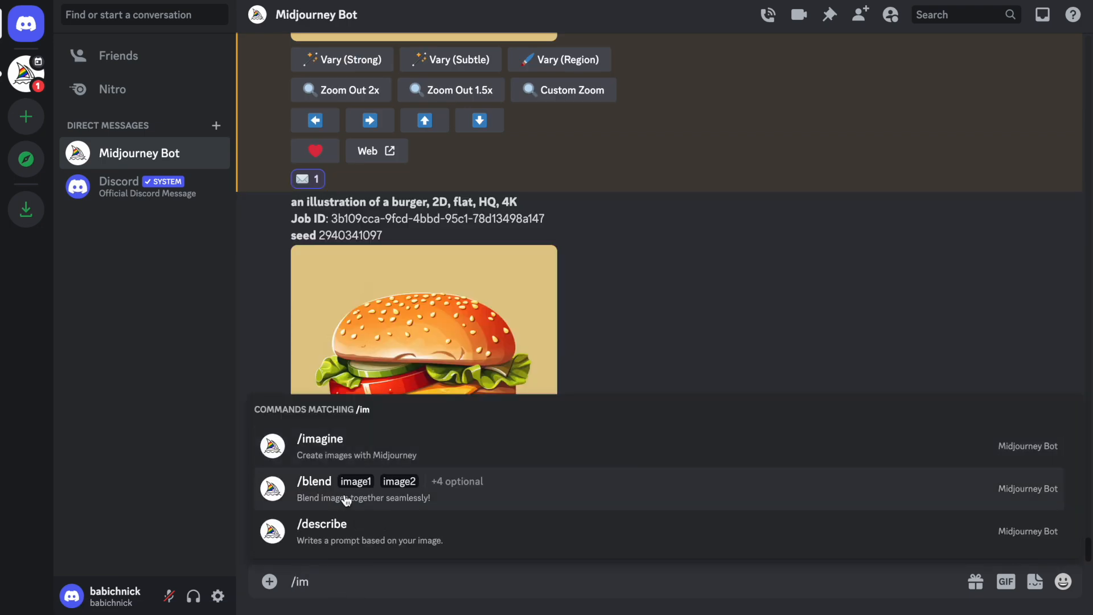
left_click(320, 438)
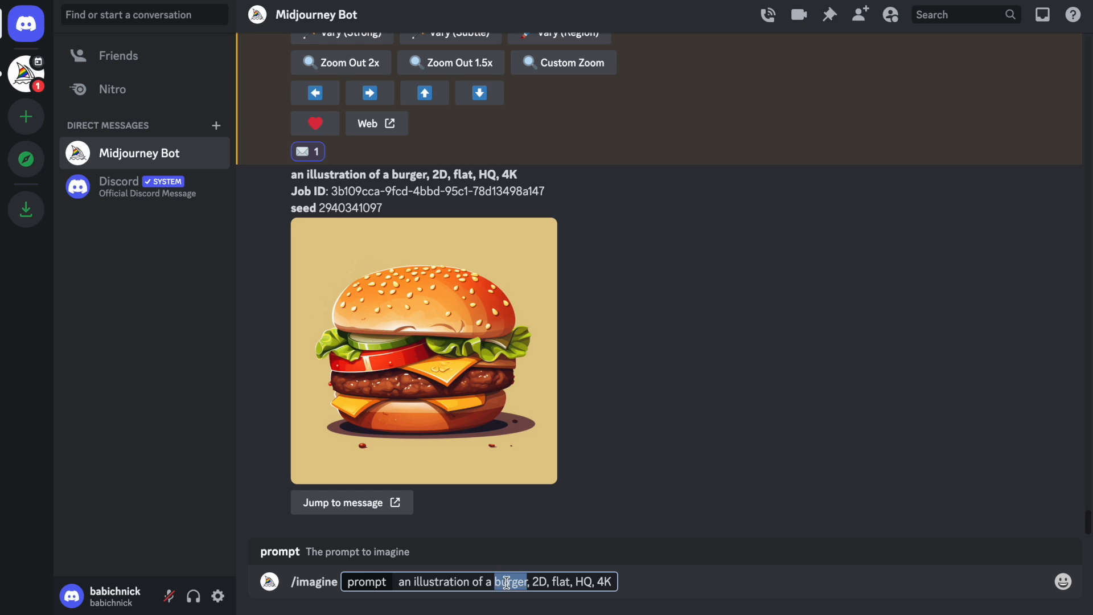
type("sushi")
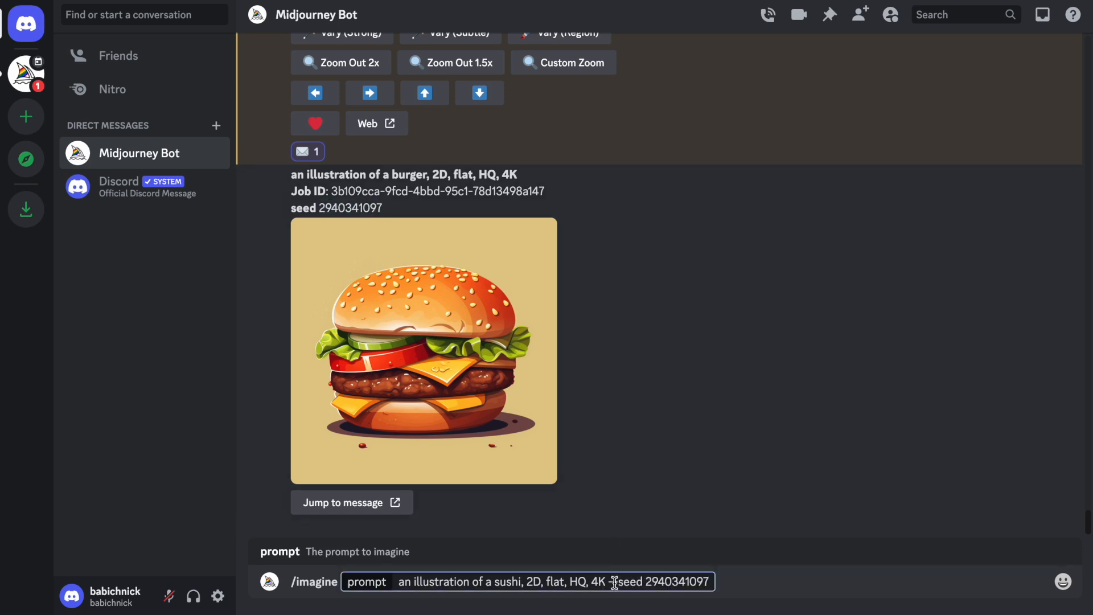
double_click(629, 582)
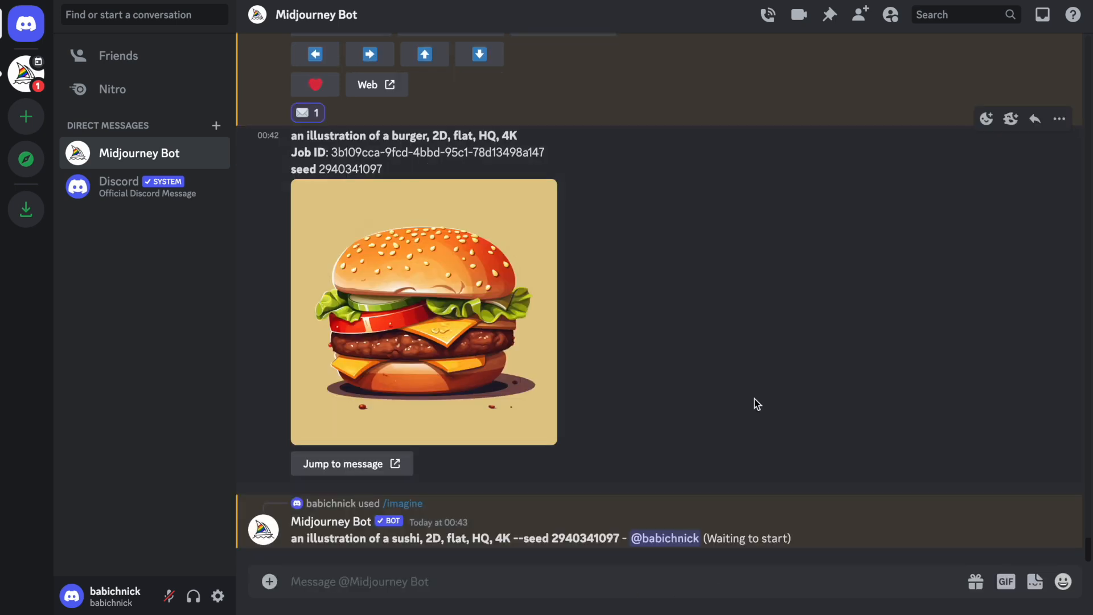
scroll("down", 3)
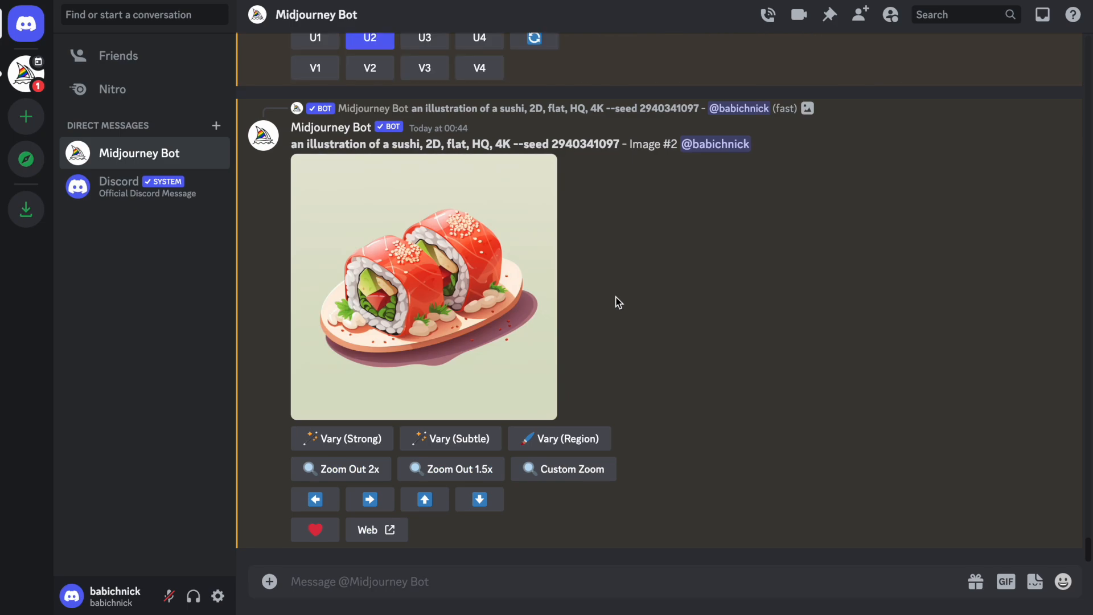
scroll("down", 3)
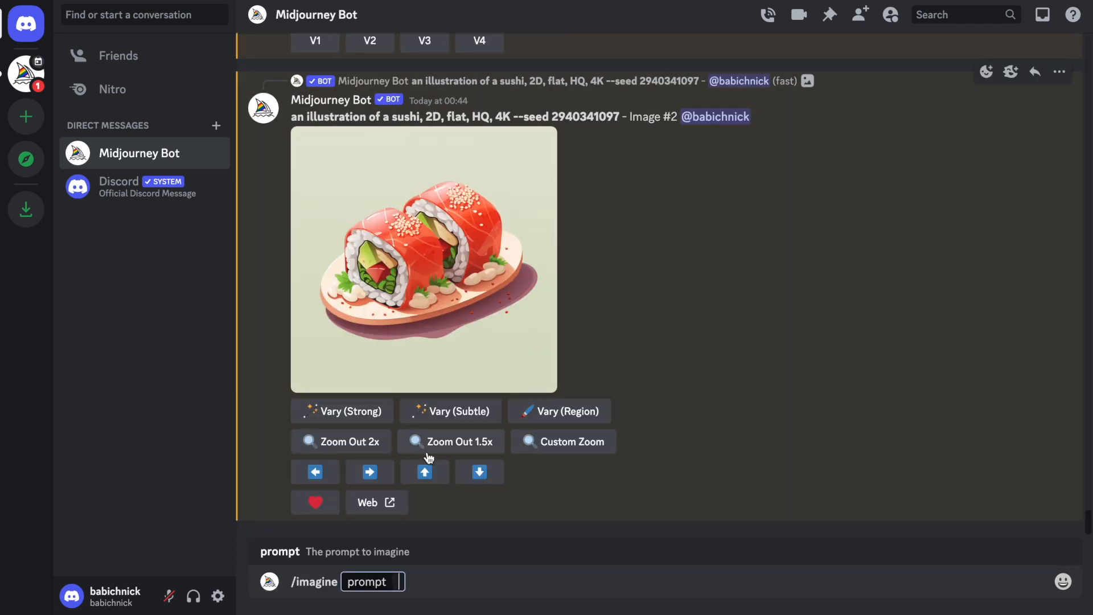
type("an illustration of a sushi, 2D, flat, HQ, 4K --seed 2940341097")
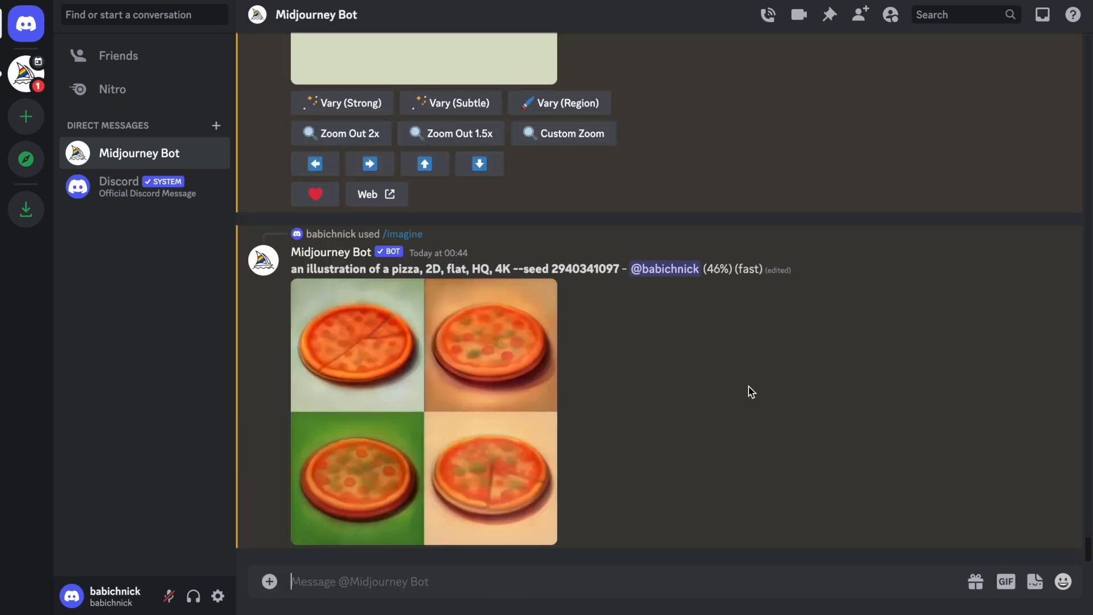
left_click(423, 411)
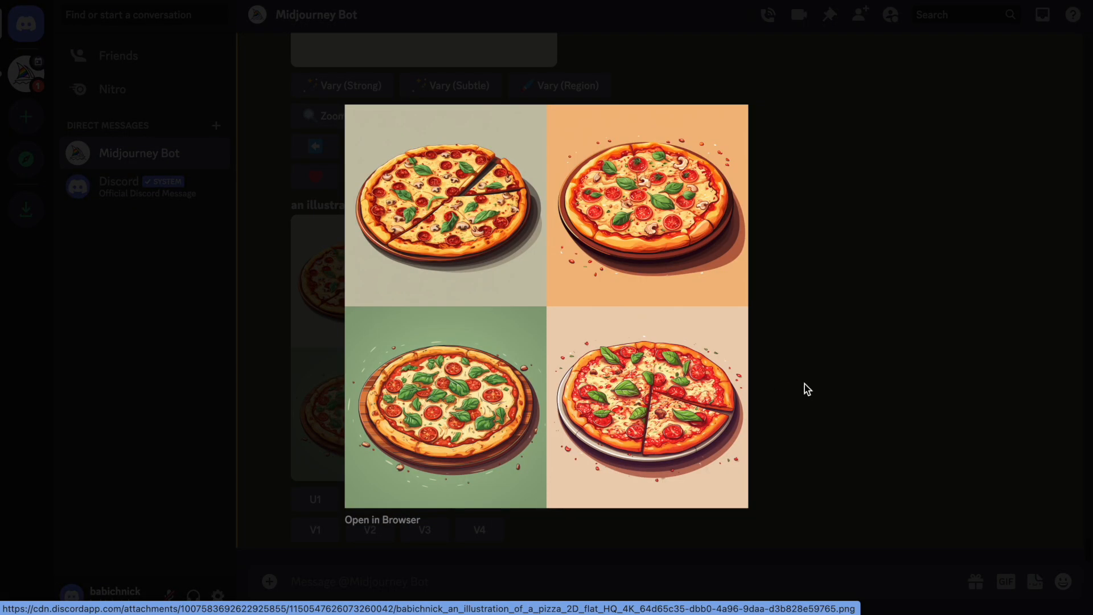
left_click(647, 407)
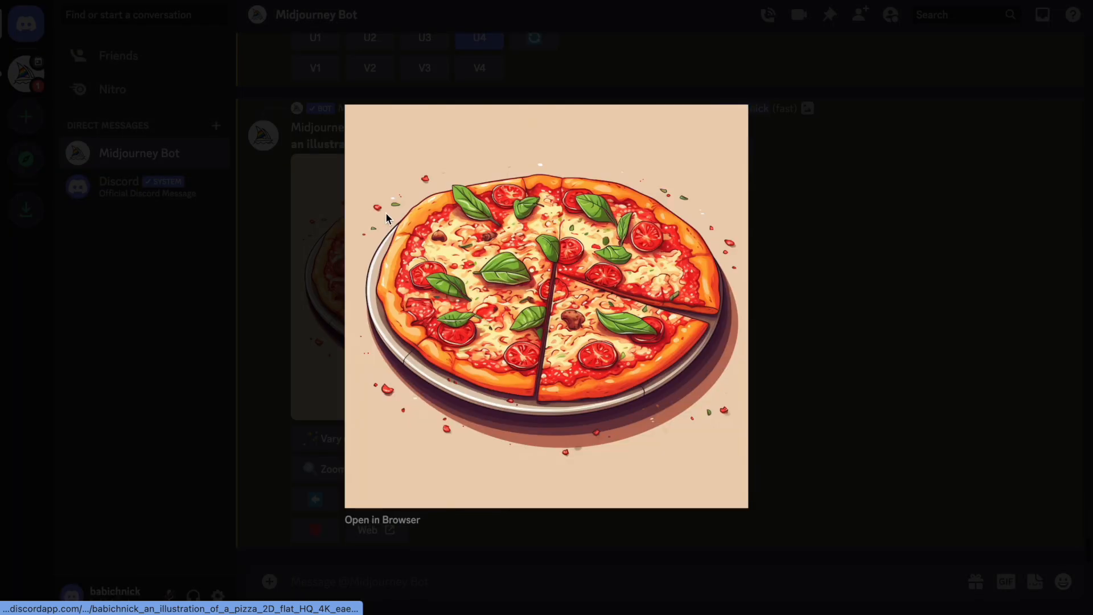
mouse_move(648, 239)
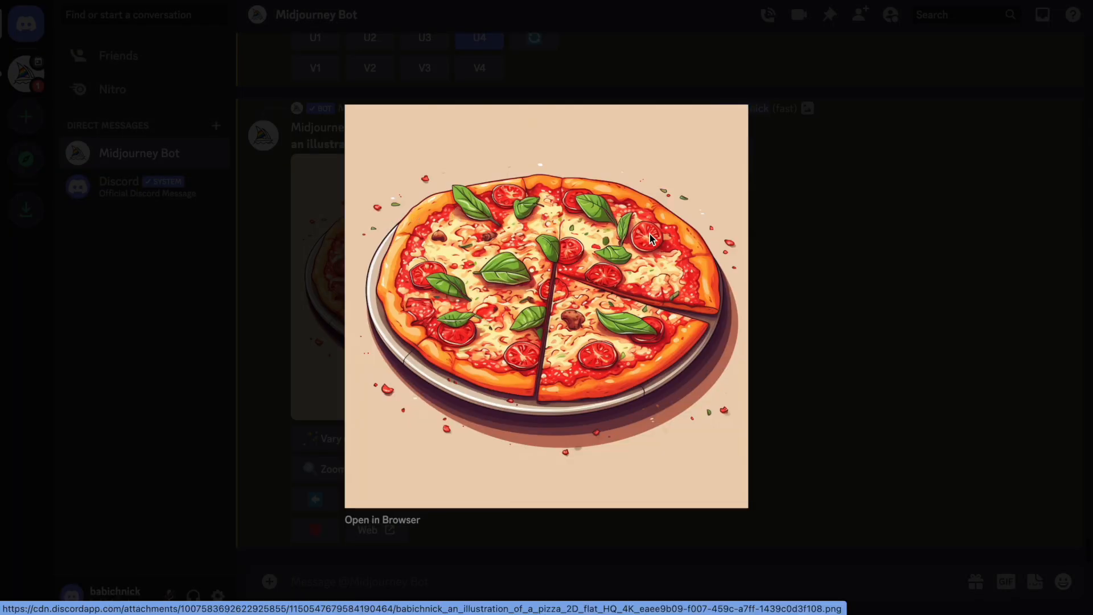
mouse_move(772, 263)
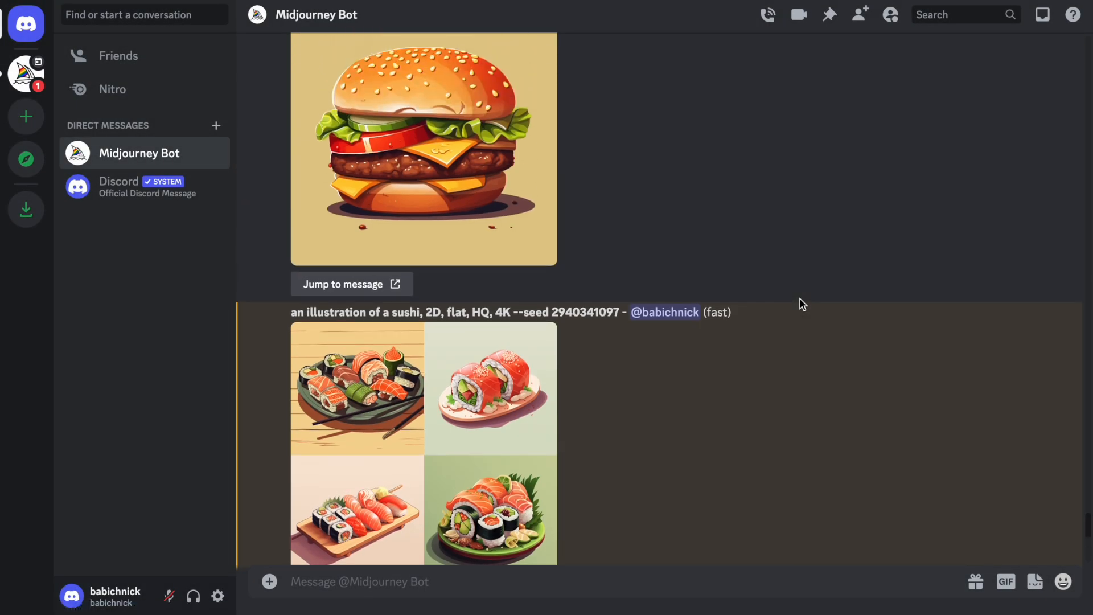
- Close the pizza preview and scroll back to the burger seed details and sushi grid
left_click(423, 148)
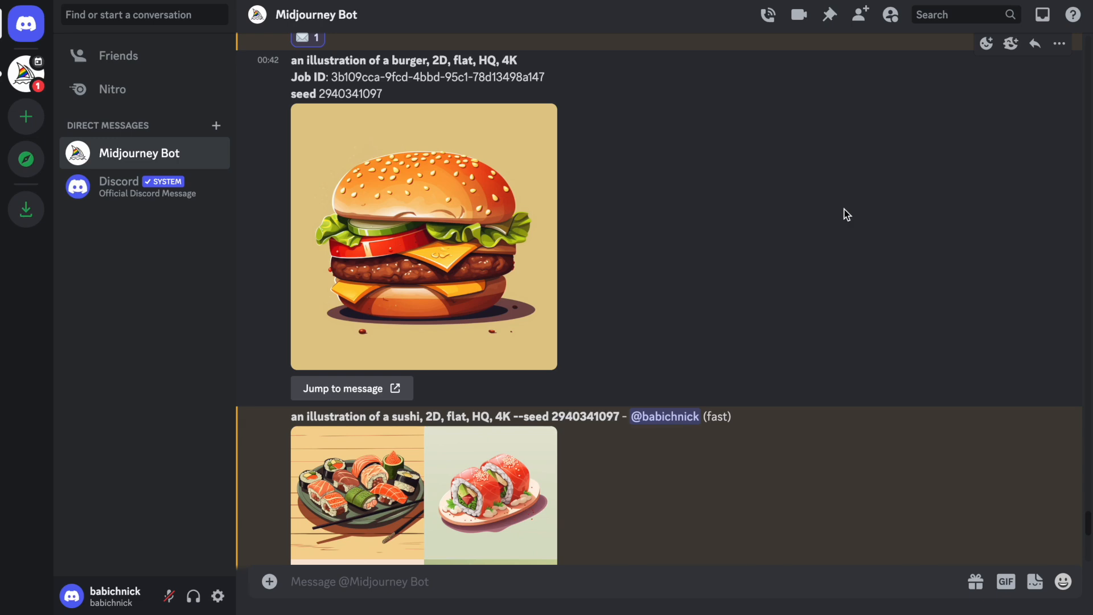
scroll("down", 3)
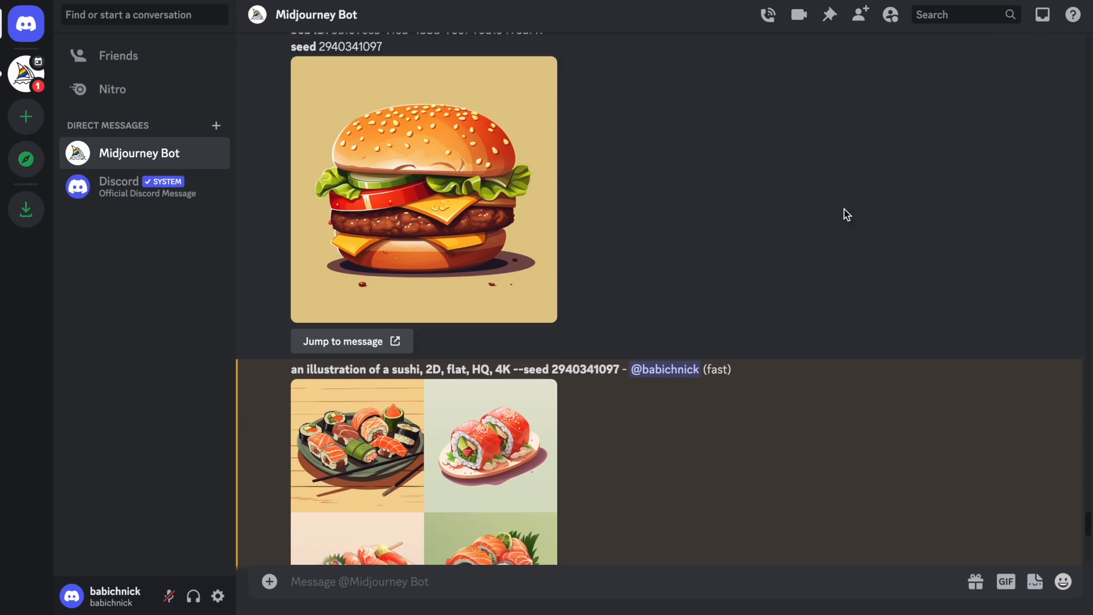